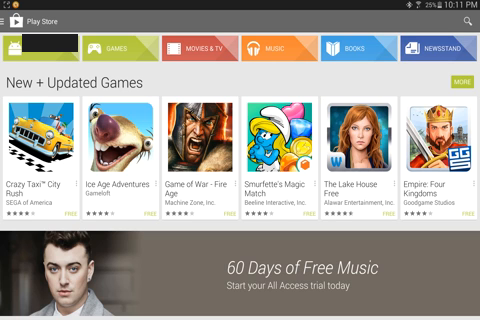
- Reach Play Store Settings, check Build version for updates, and dismiss the 'up to date' notice
left_click(16, 20)
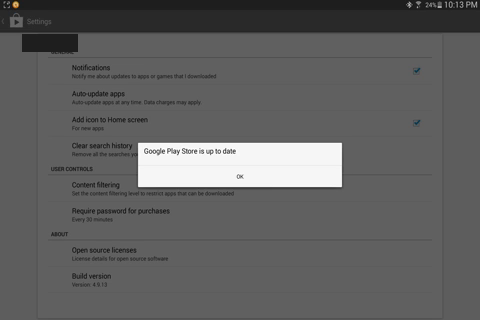
left_click(240, 174)
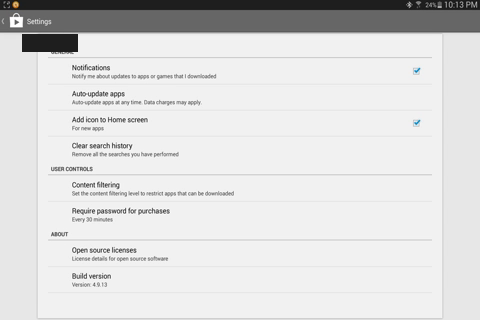